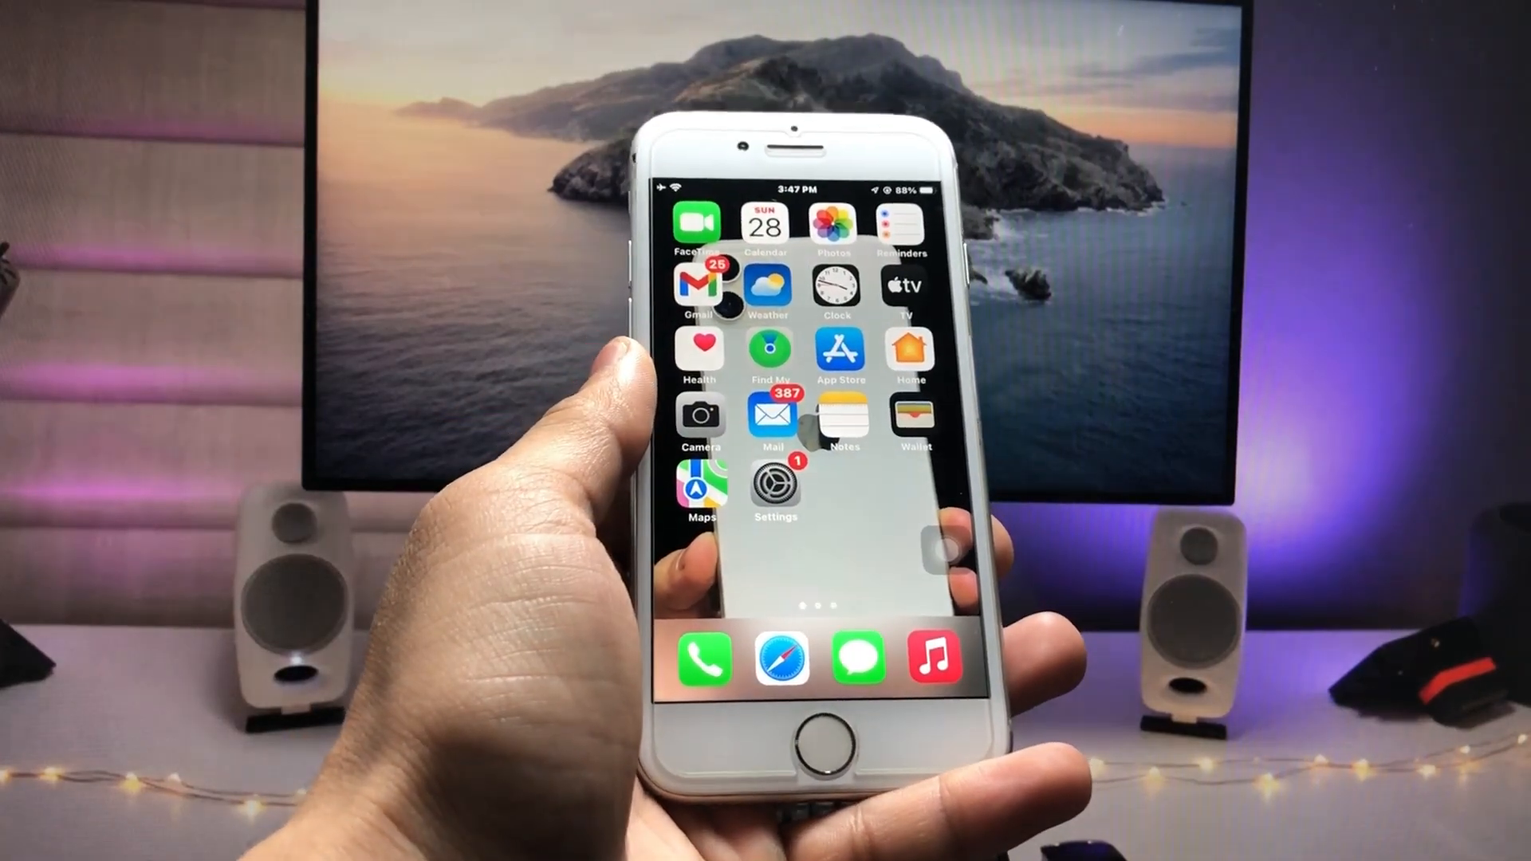
# Step: Open Photos from the home screen and switch to the Albums view
pyautogui.click(832, 227)
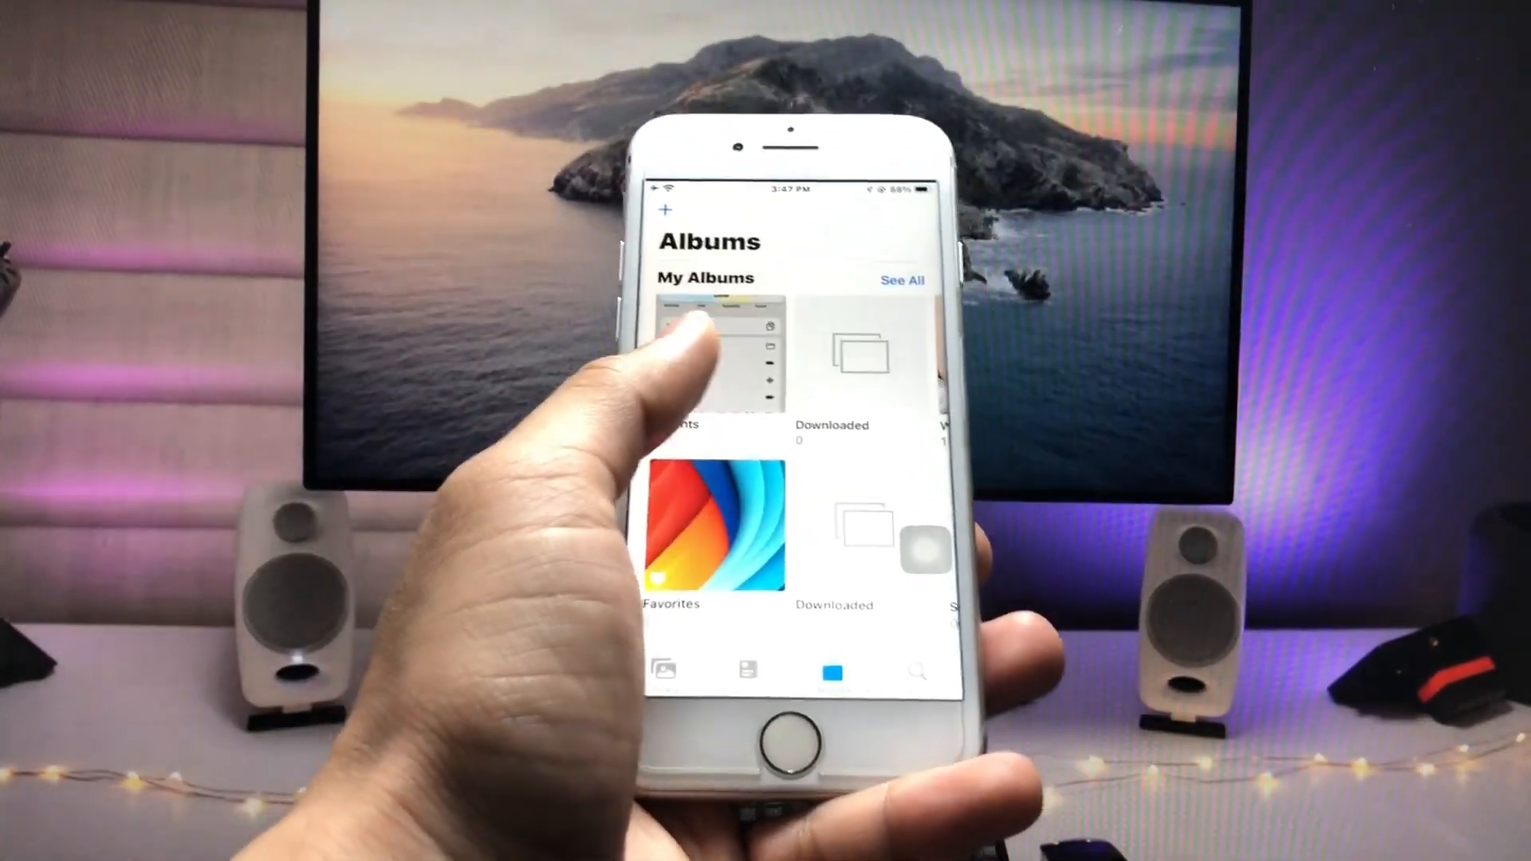
pyautogui.click(712, 352)
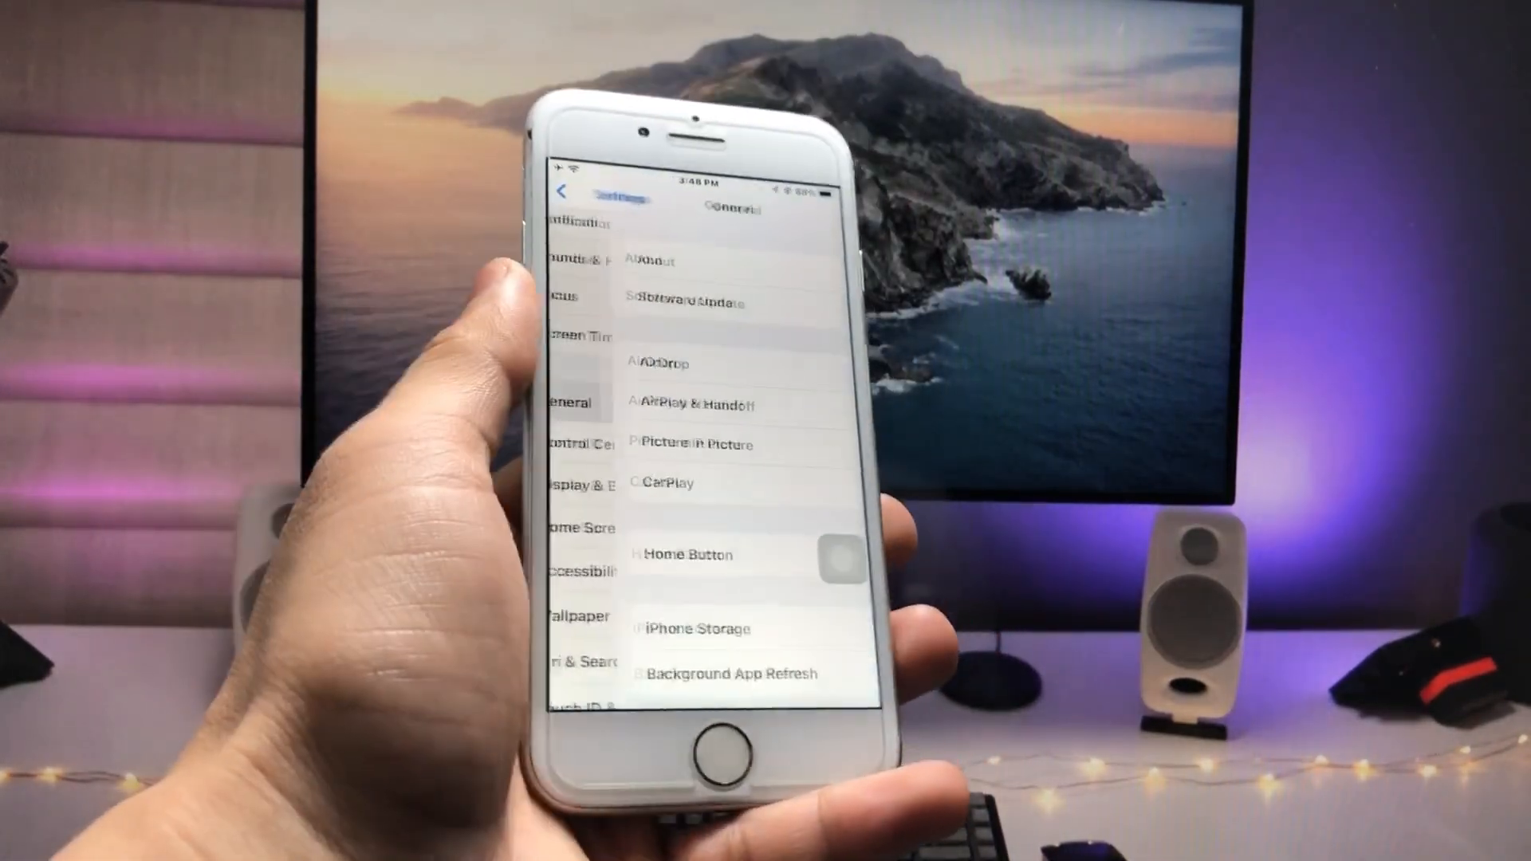
# Step: View the About page's Battery entry under parts and service history, then follow the shortcut link
pyautogui.click(649, 260)
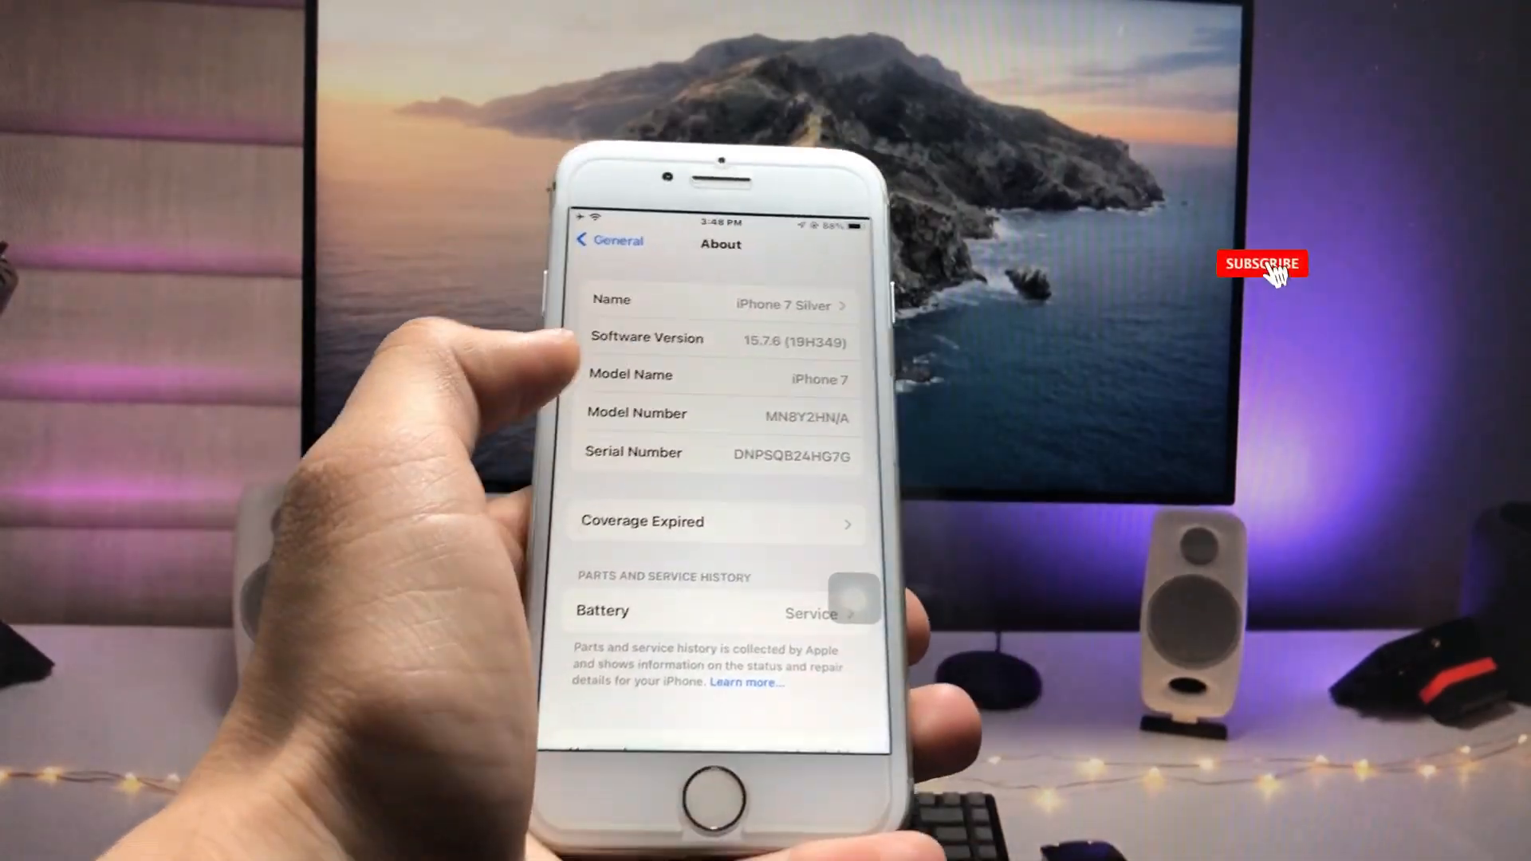
pyautogui.click(1261, 264)
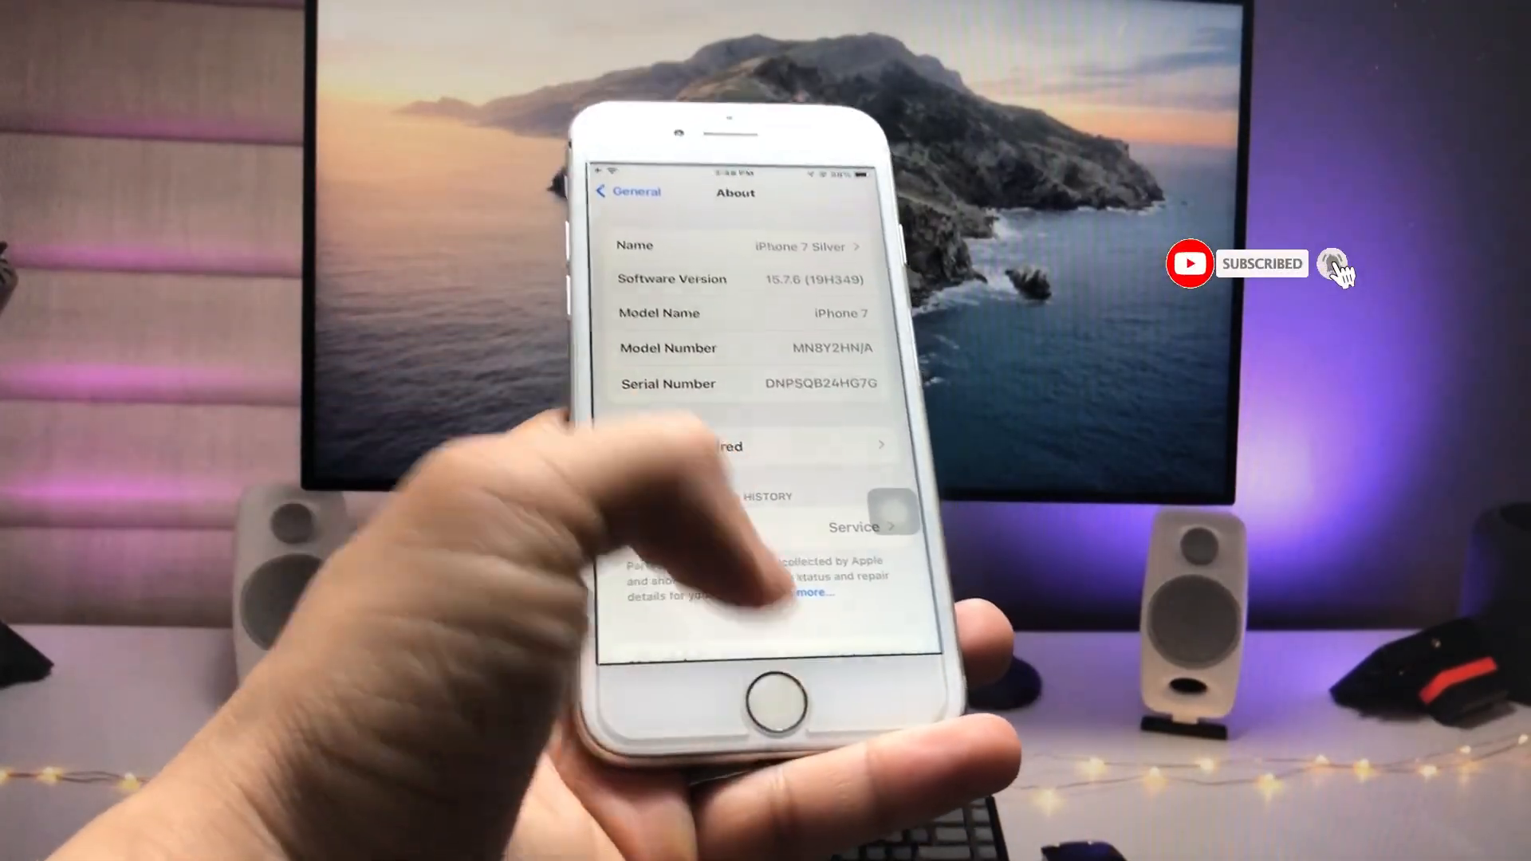
pyautogui.click(771, 699)
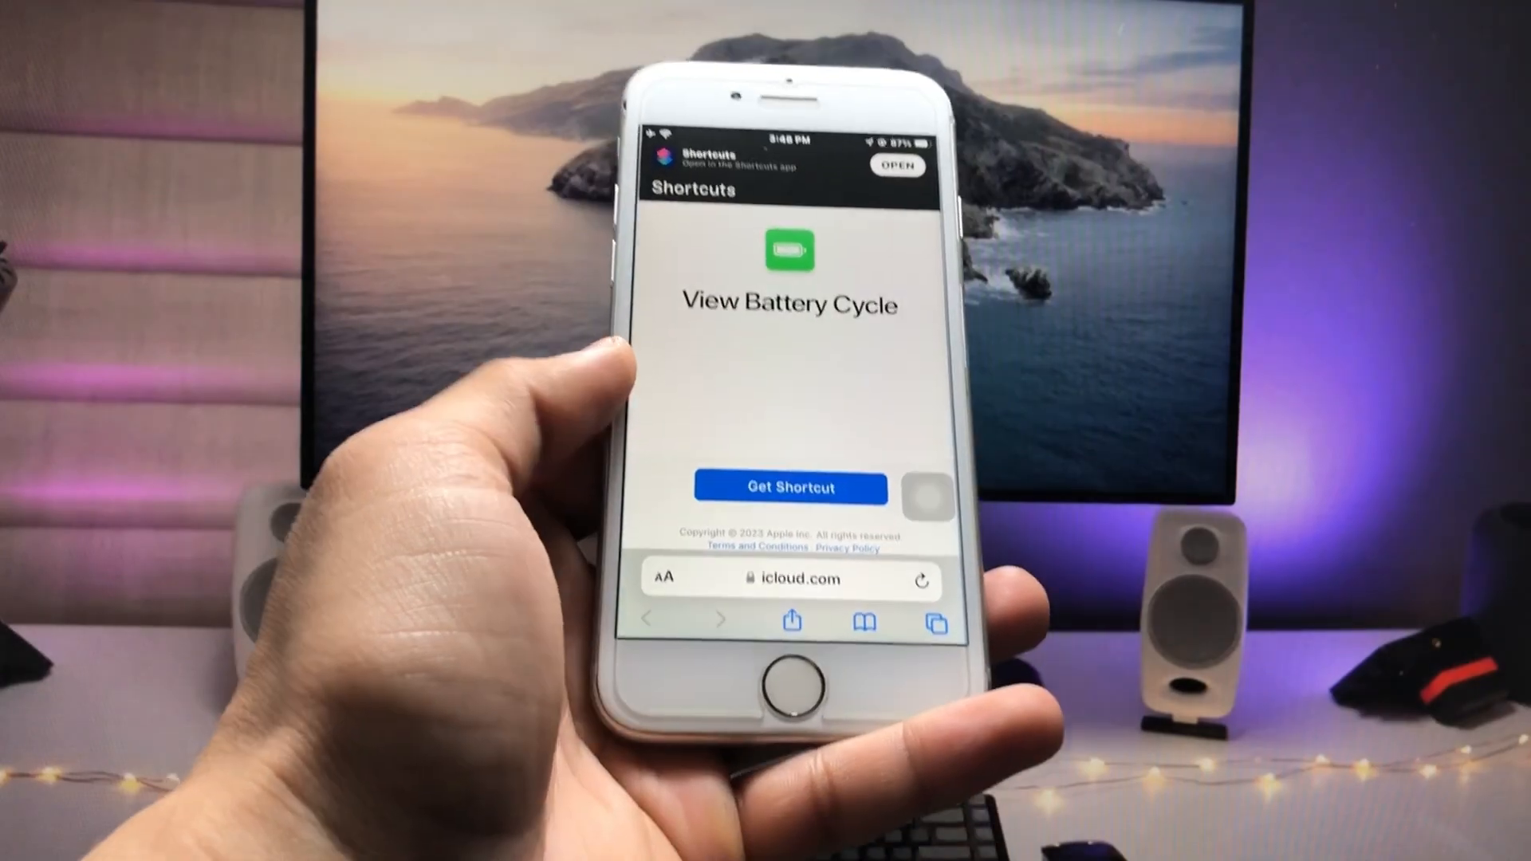
# Step: Add the View Battery Cycle shortcut from its icloud.com page
pyautogui.click(789, 488)
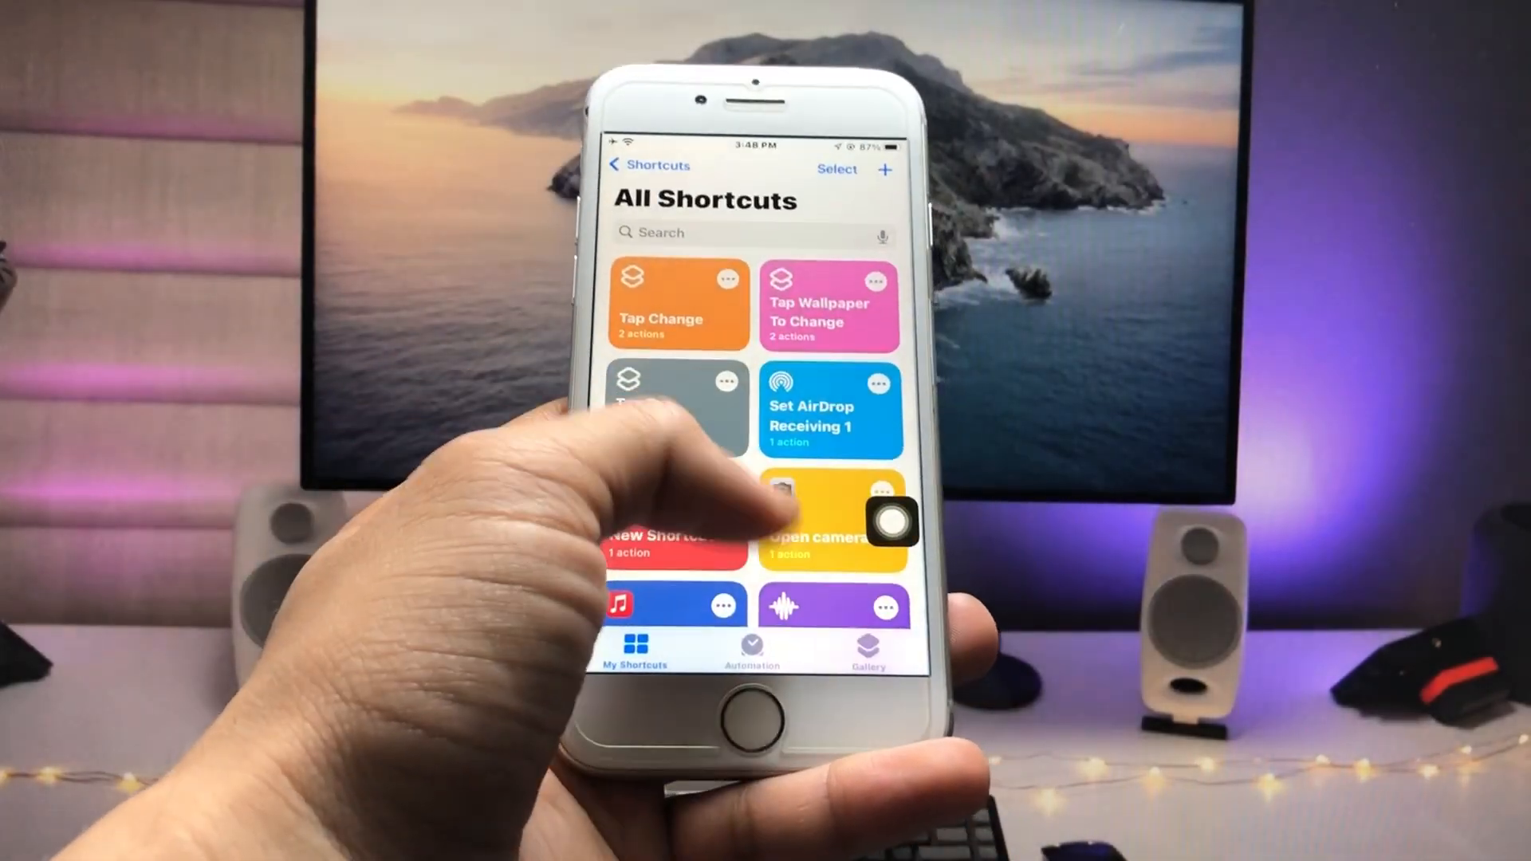
# Step: Scroll through the All Shortcuts list before returning to Settings
pyautogui.scroll(-3)
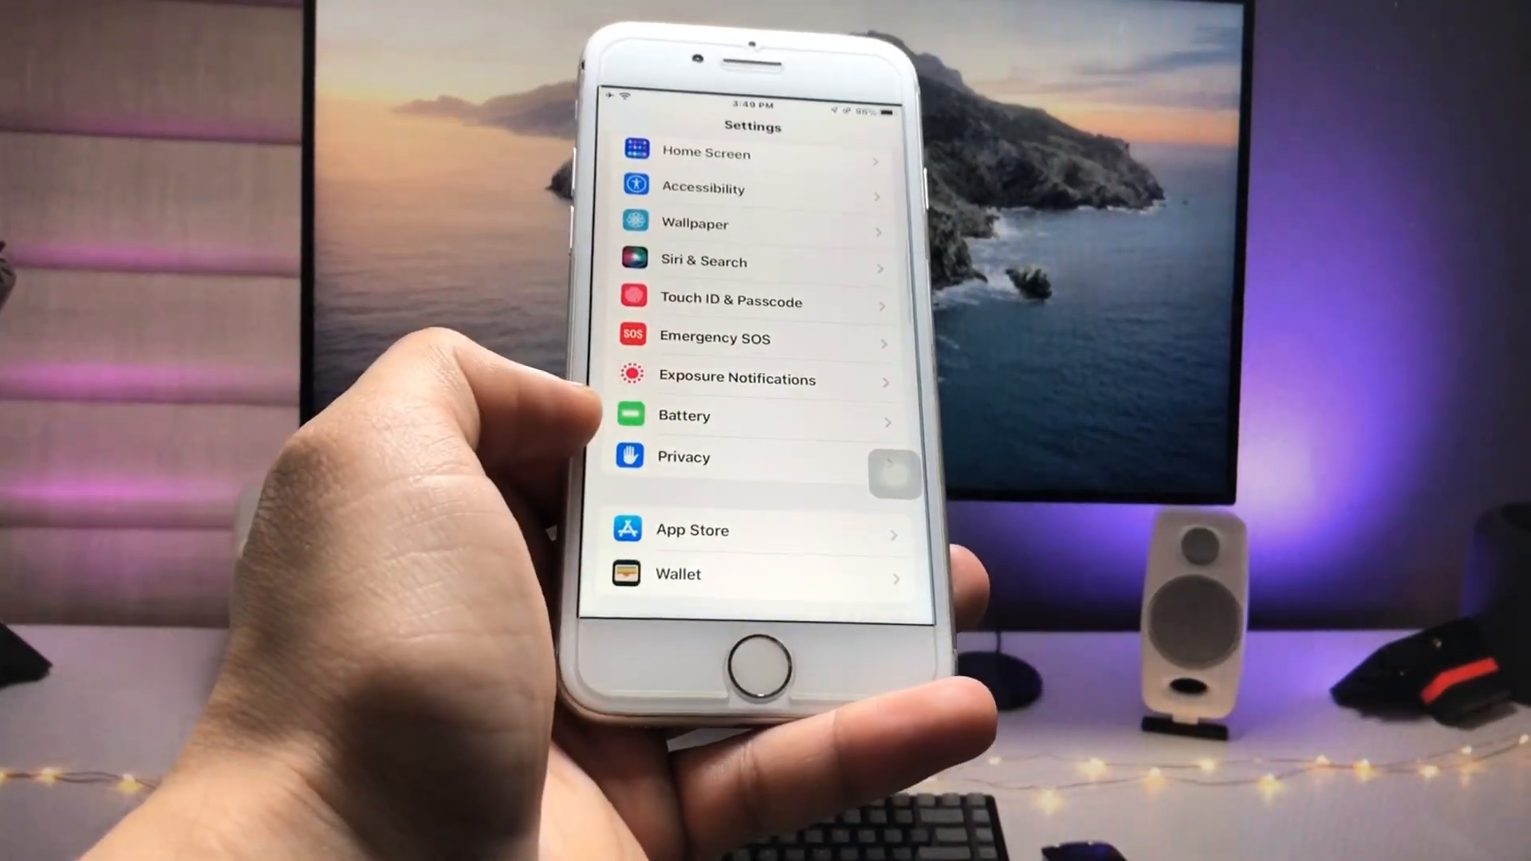
# Step: Go into Privacy and reach the Analytics & Improvements page
pyautogui.click(684, 456)
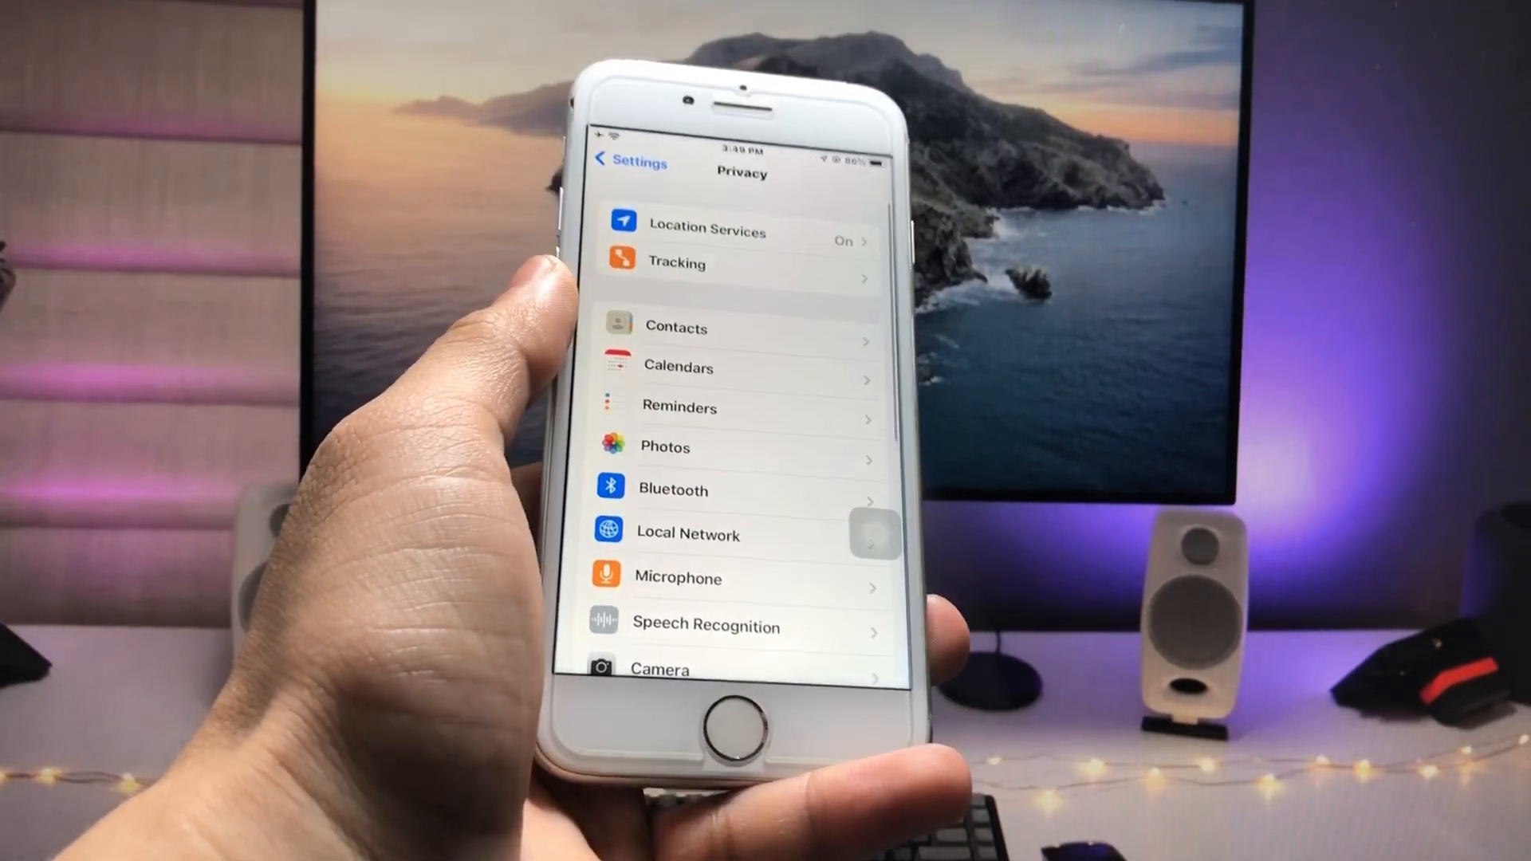
pyautogui.scroll(-3)
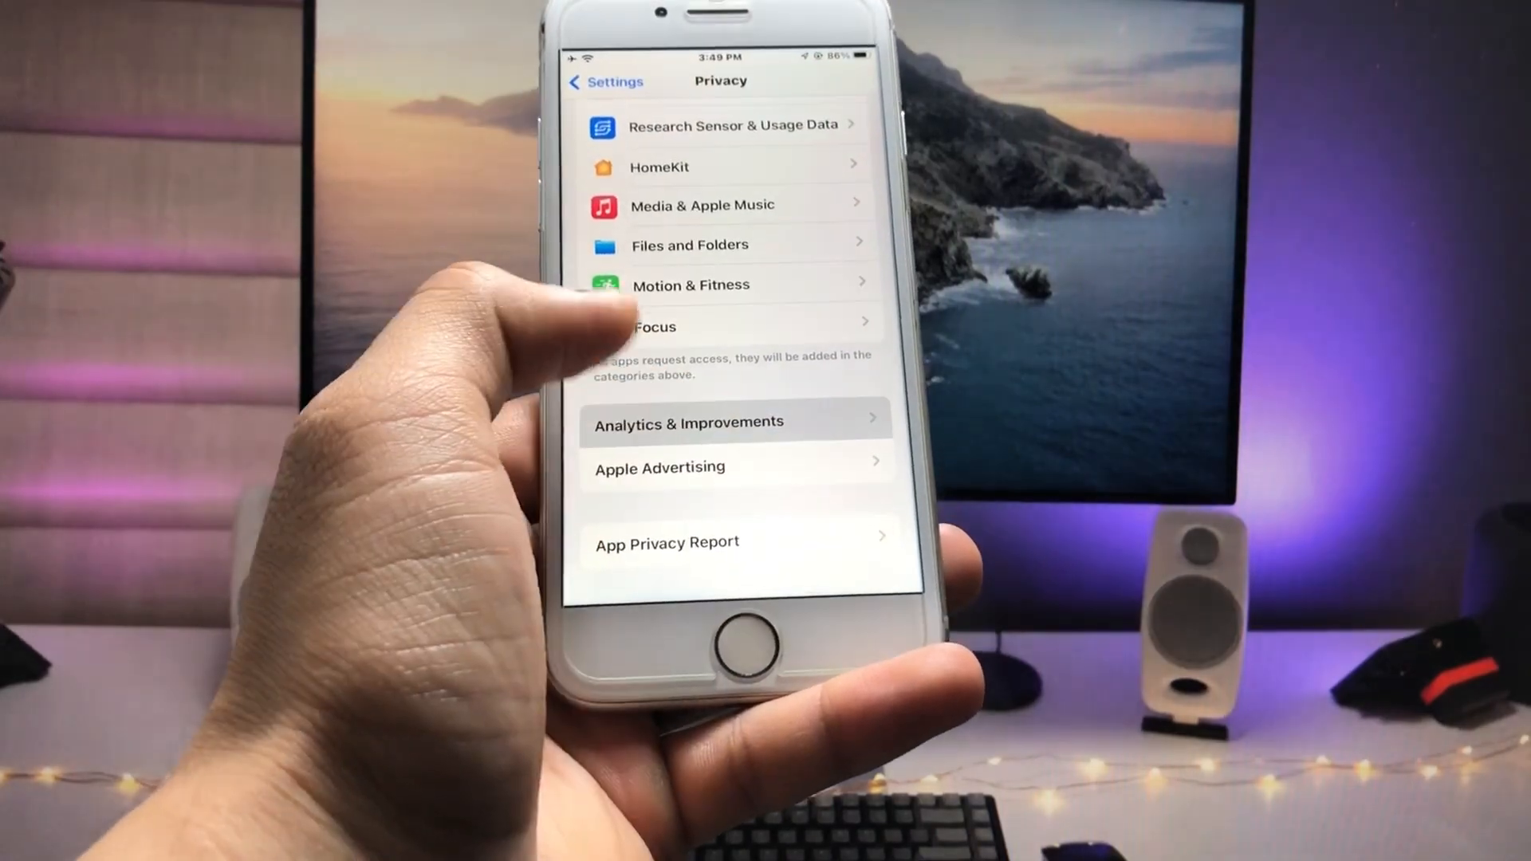
pyautogui.click(736, 421)
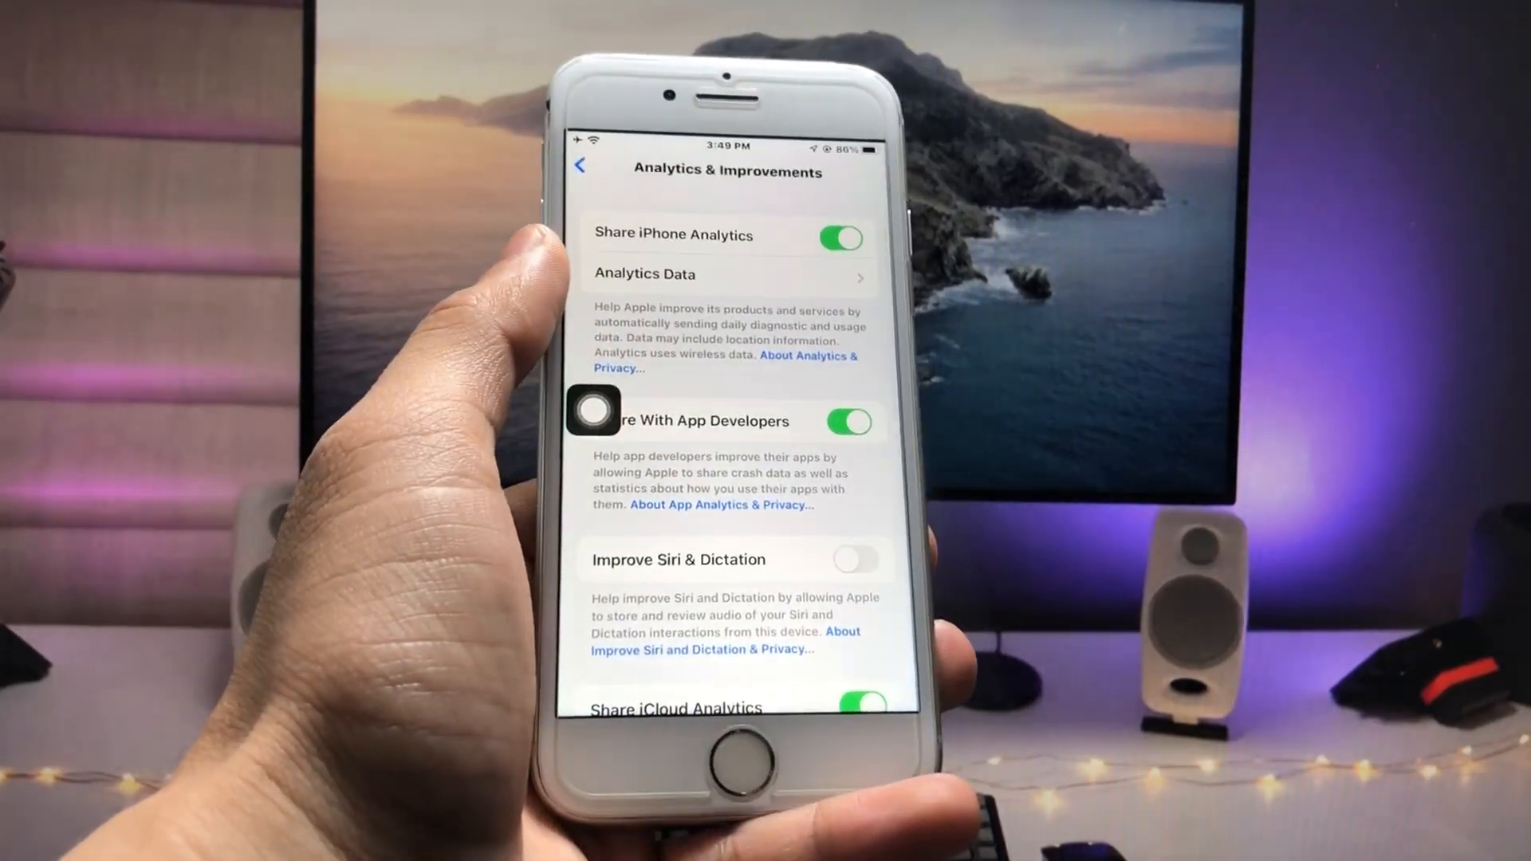
# Step: Open Analytics Data and view the log-aggregated file dated 2023-05-28
pyautogui.click(727, 274)
pyautogui.write('log-agg')
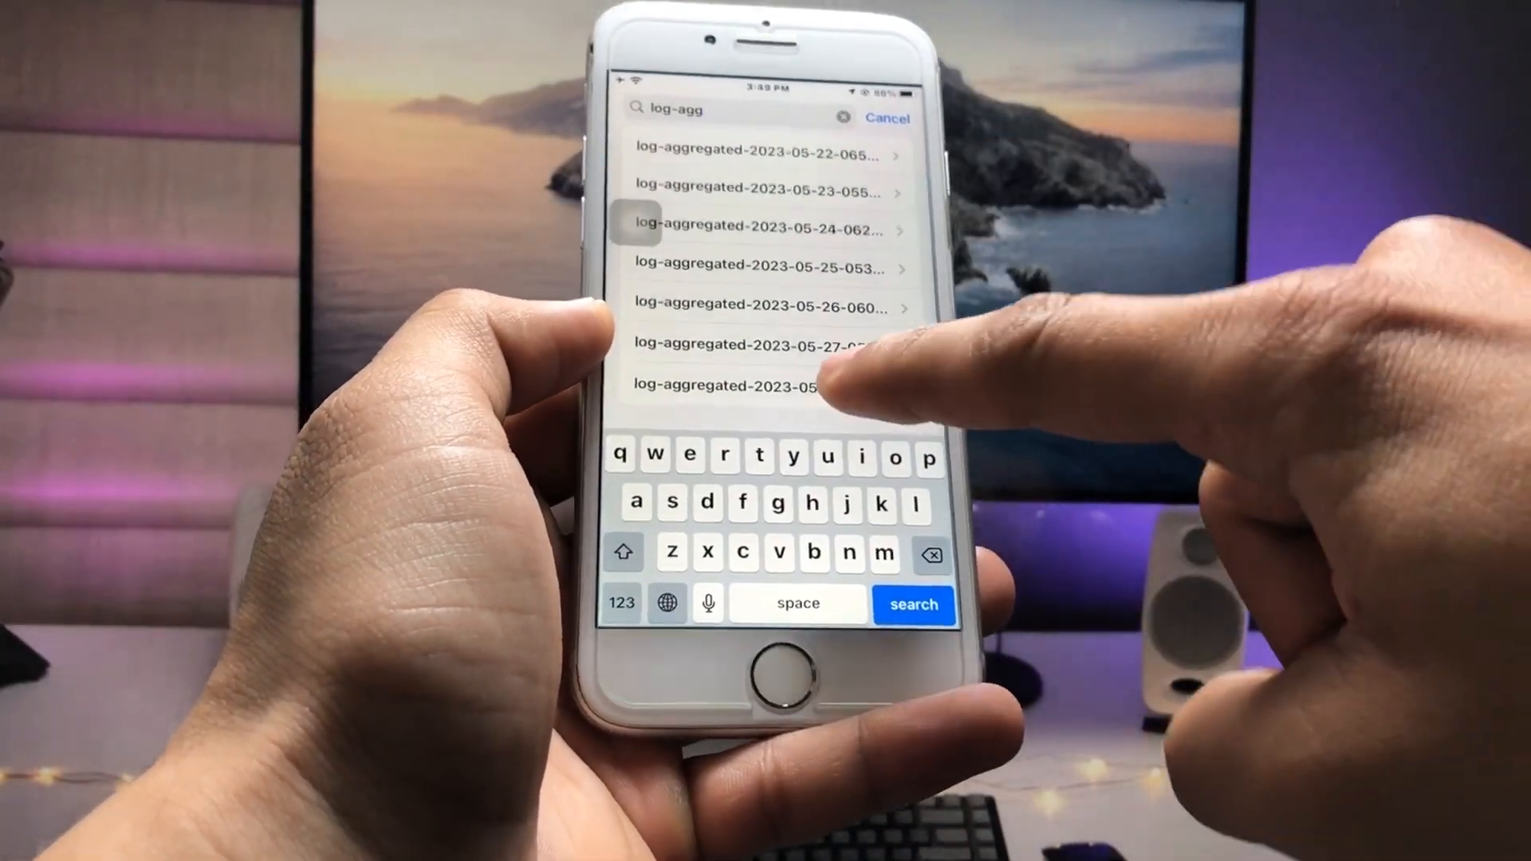
pyautogui.click(762, 386)
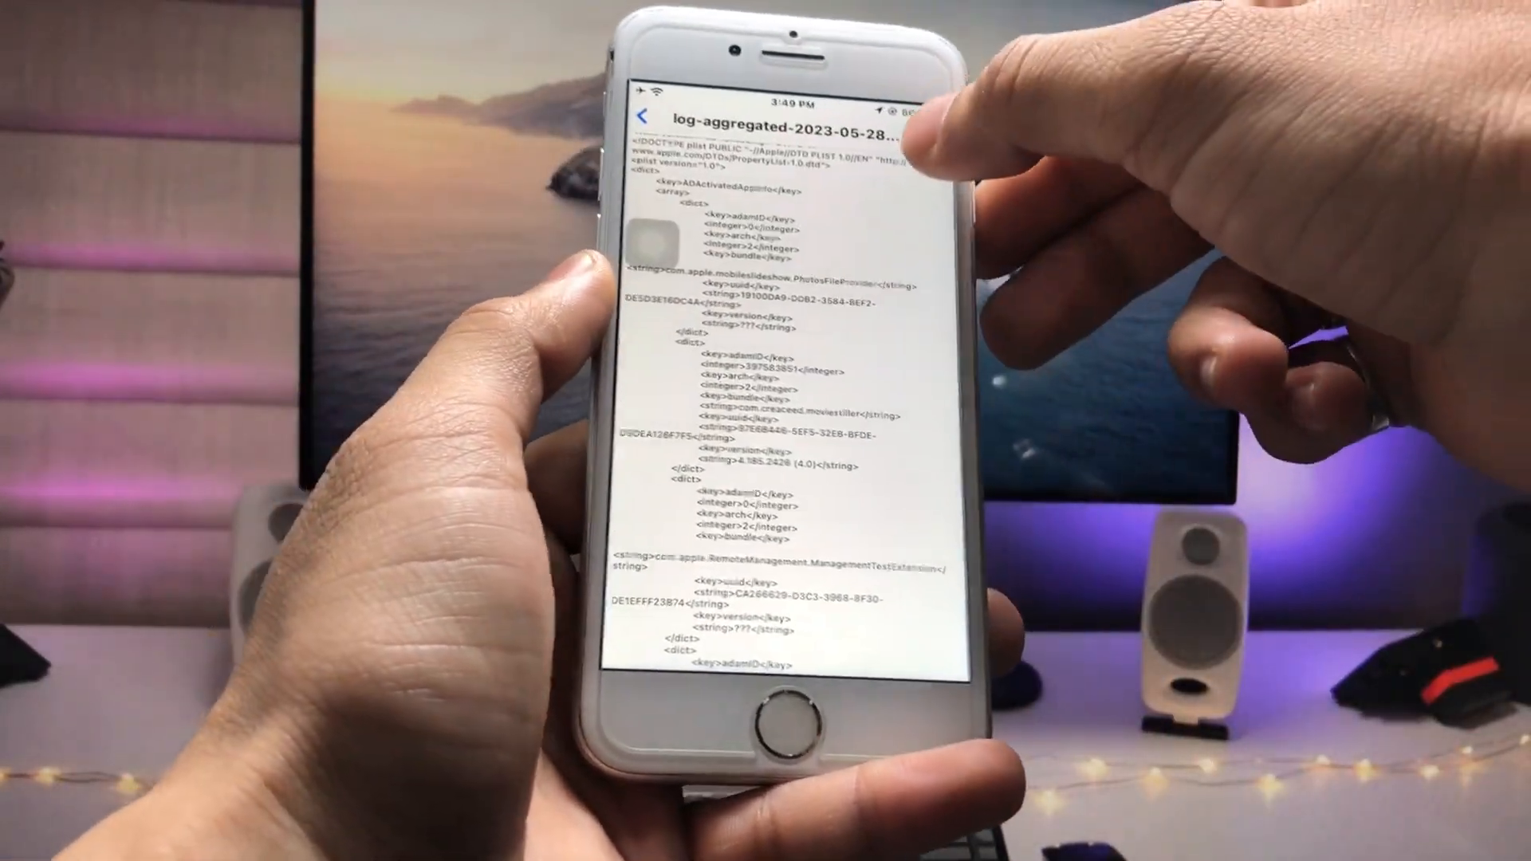